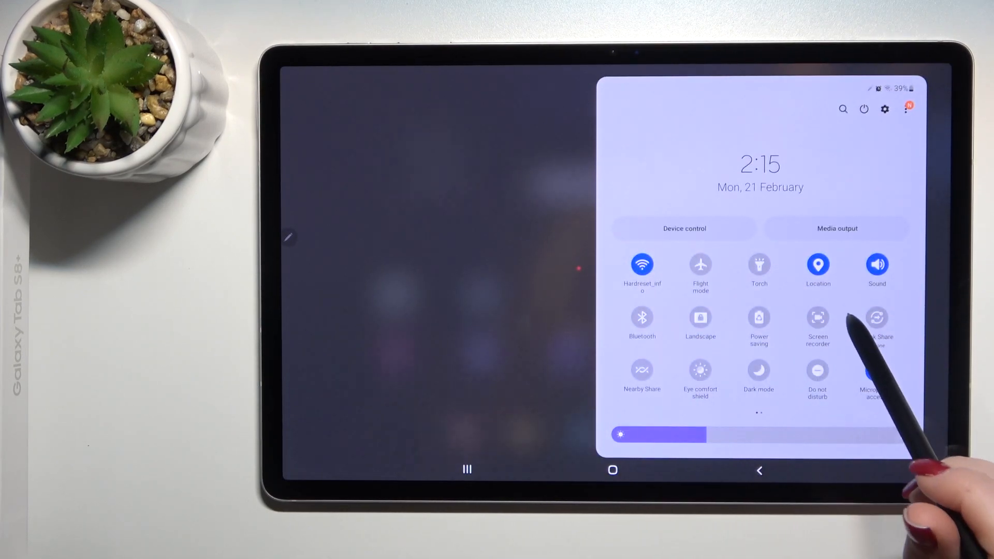
# Swipe the quick panel button grid to its second page of tiles
pyautogui.hscroll(-3)
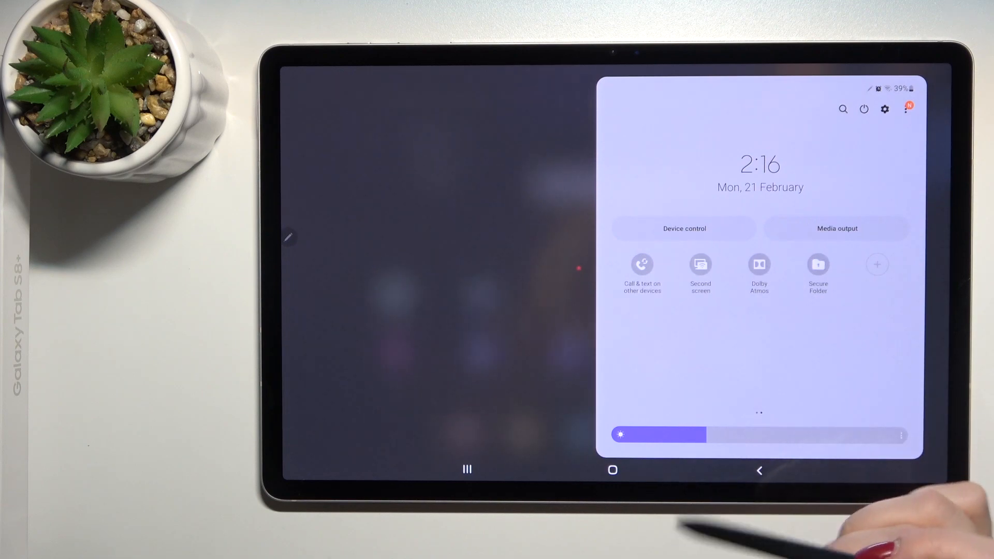
pyautogui.moveTo(907, 108)
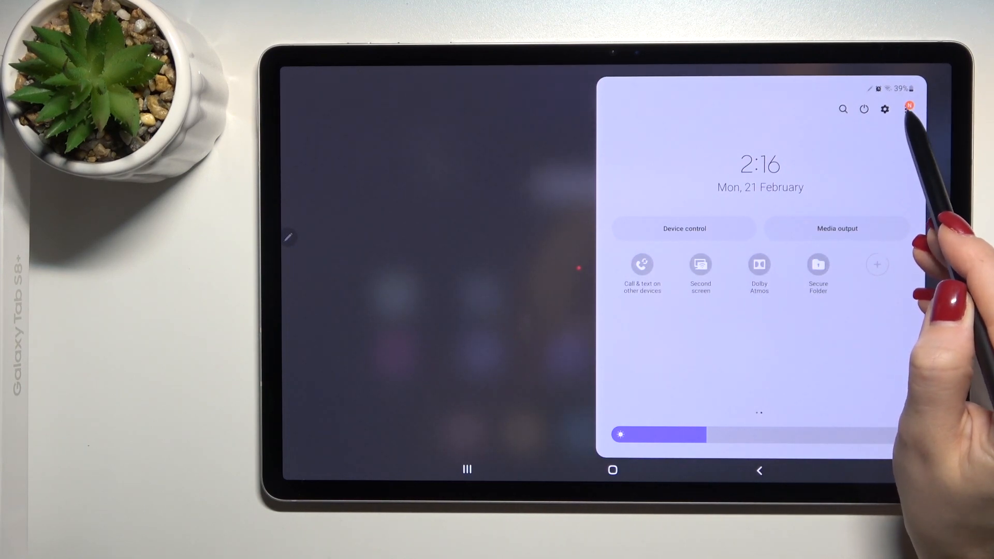
# Choose Edit buttons from the quick panel's three-dot menu
pyautogui.click(908, 106)
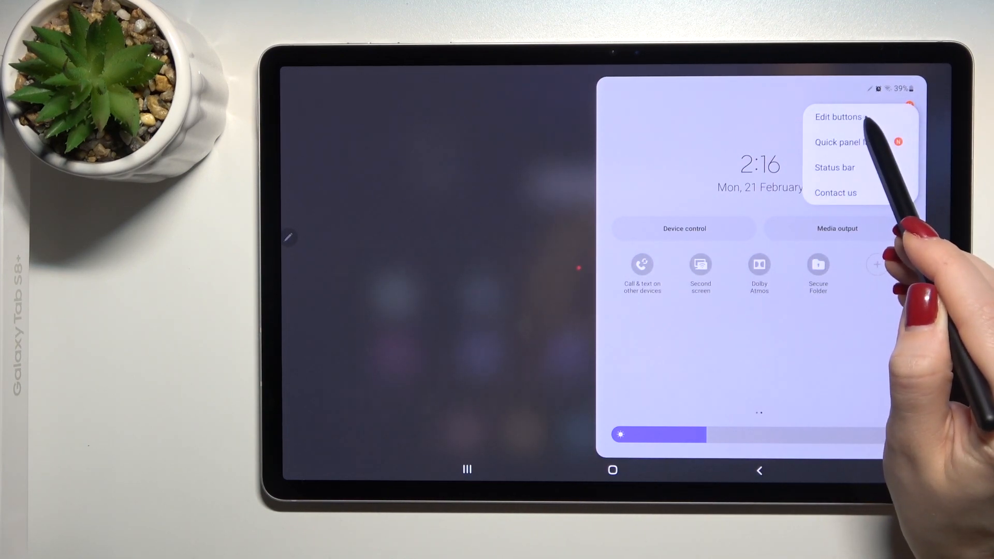
pyautogui.click(838, 117)
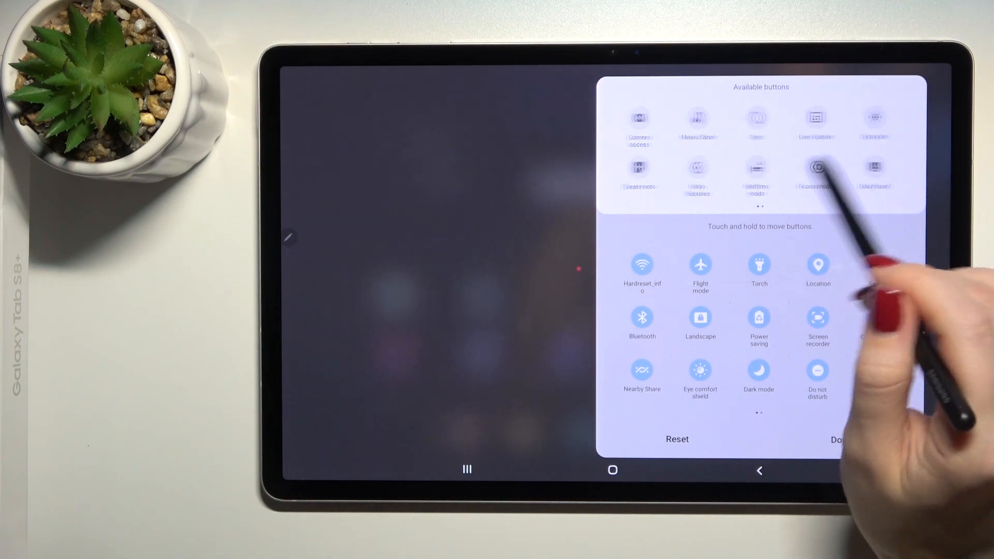
# Drag Scan QR code from Available buttons into the active button grid
pyautogui.hscroll(-3)
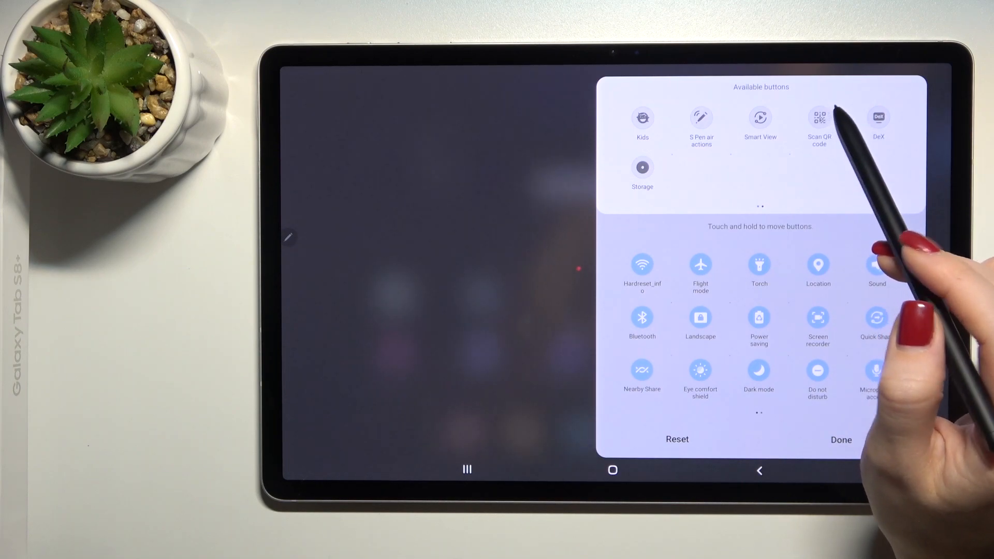
pyautogui.moveTo(817, 120)
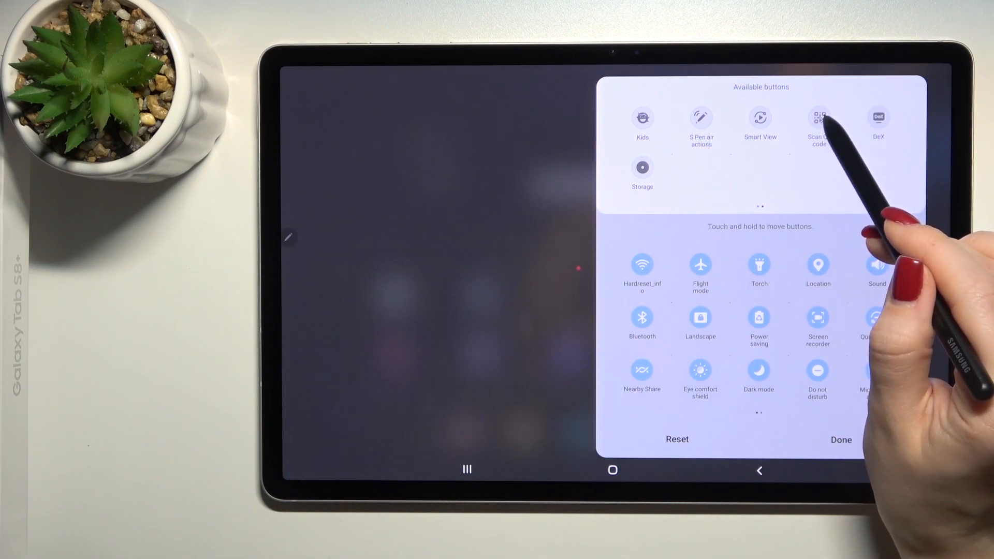
pyautogui.moveTo(818, 120); pyautogui.dragTo(798, 273)
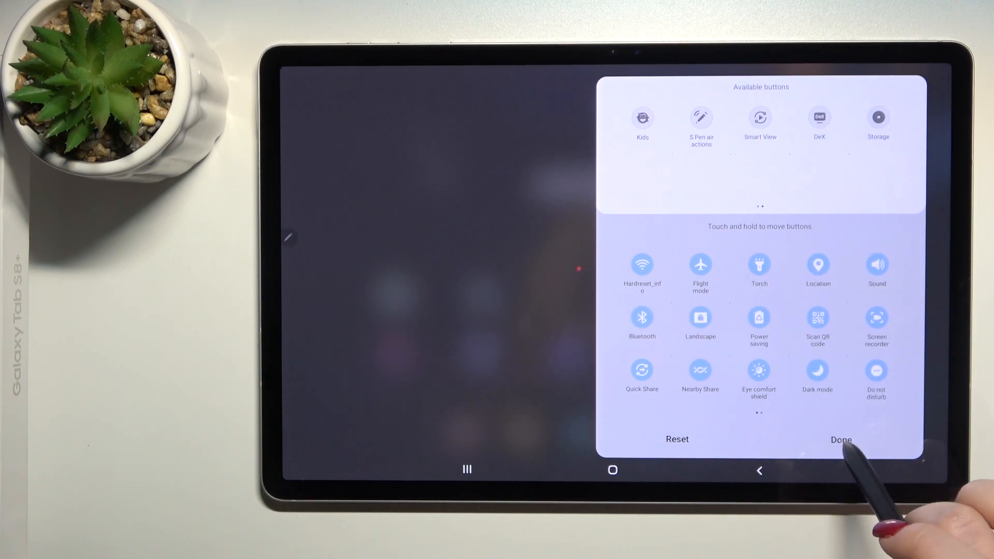
# Confirm Done so the Scan QR code tile stays in the quick panel
pyautogui.click(840, 438)
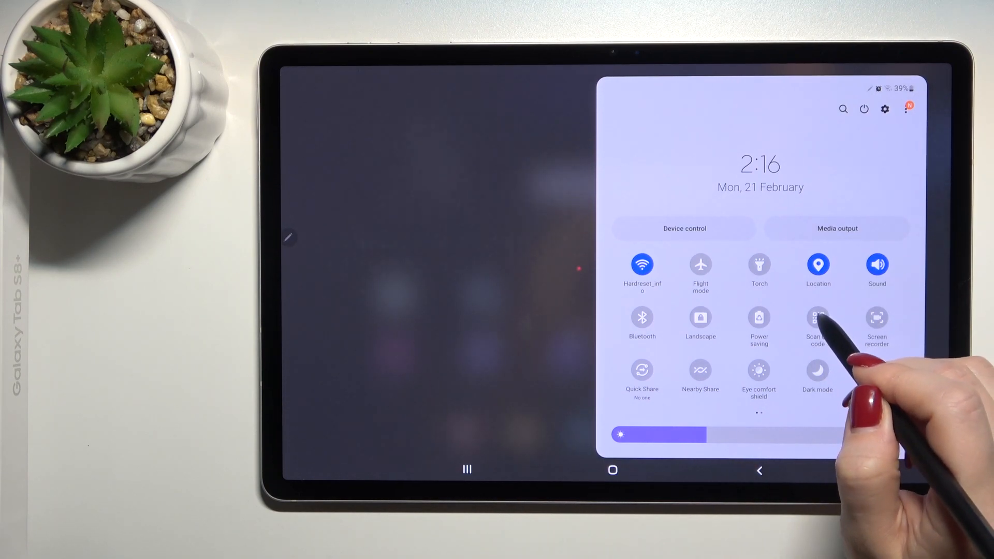
# Scan the QR code from the new tile and open its Wikipedia link in the browser
pyautogui.click(817, 323)
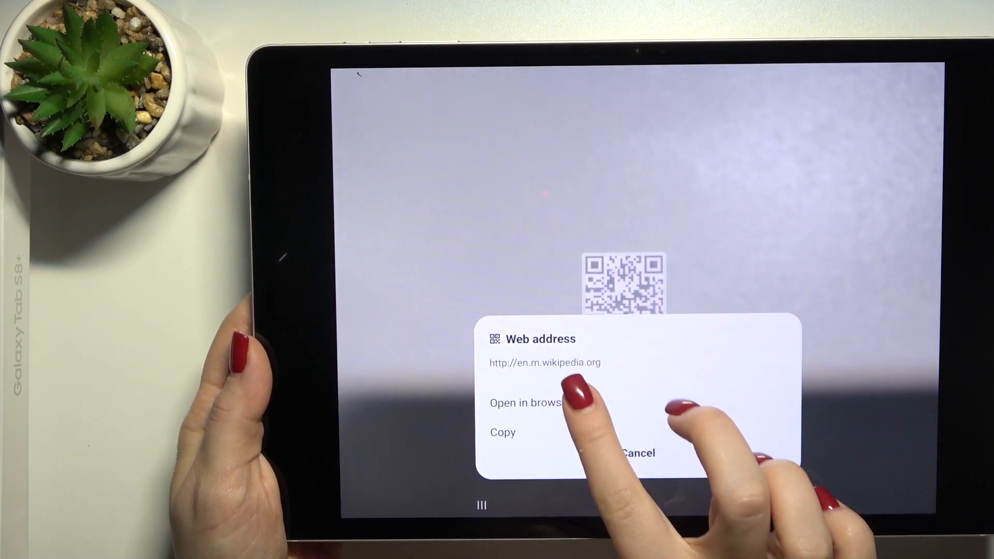
pyautogui.click(525, 401)
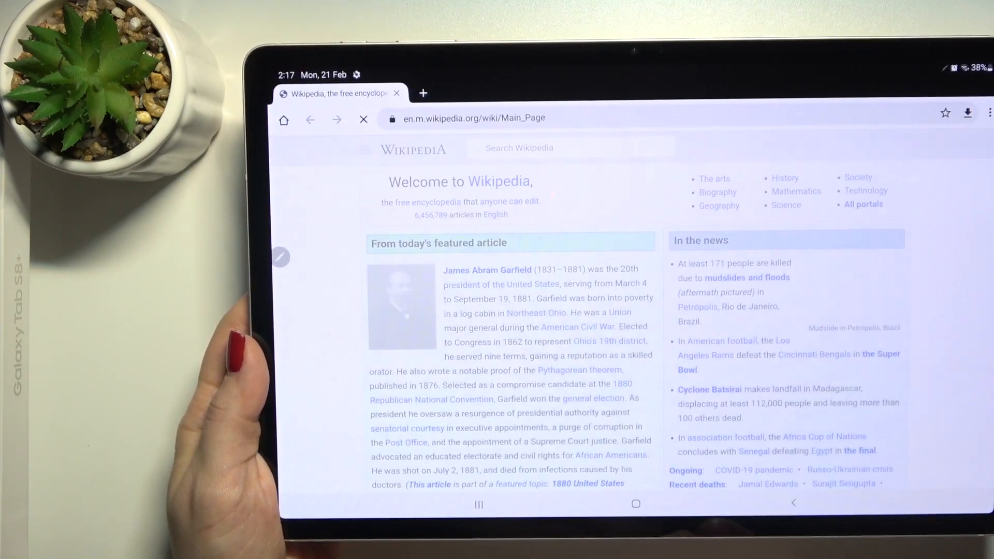
# Let the Wikipedia main page load in Chrome, then return to the home screen
pyautogui.scroll(-3)
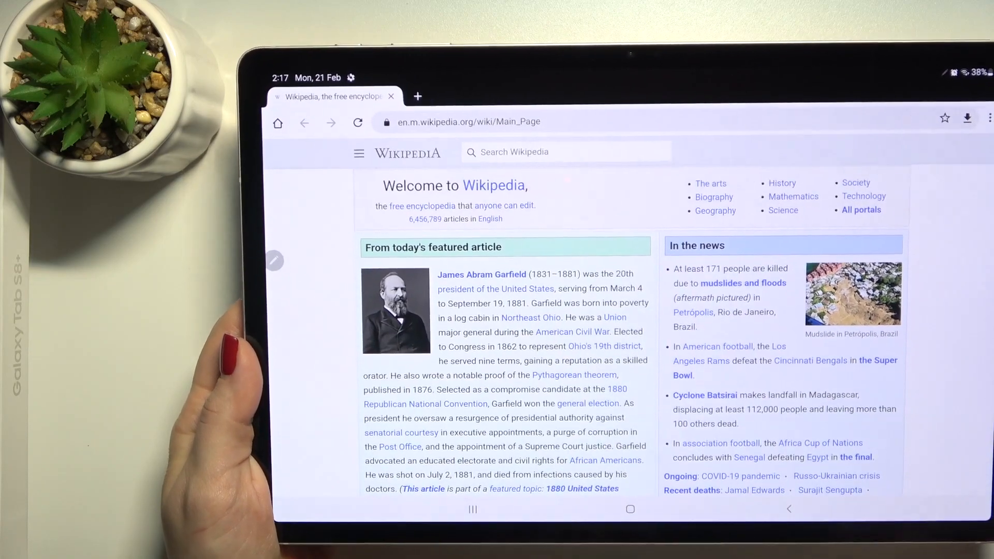
pyautogui.click(617, 511)
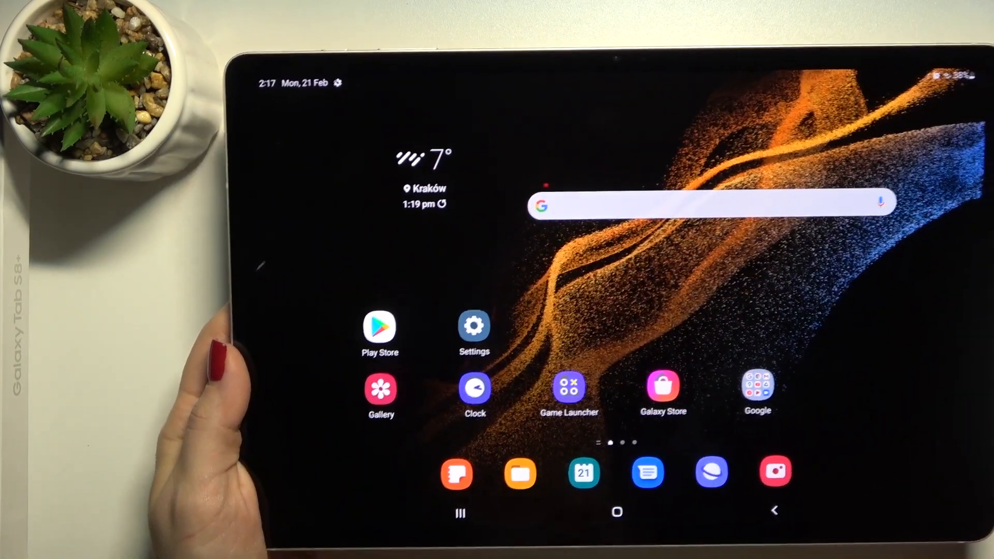